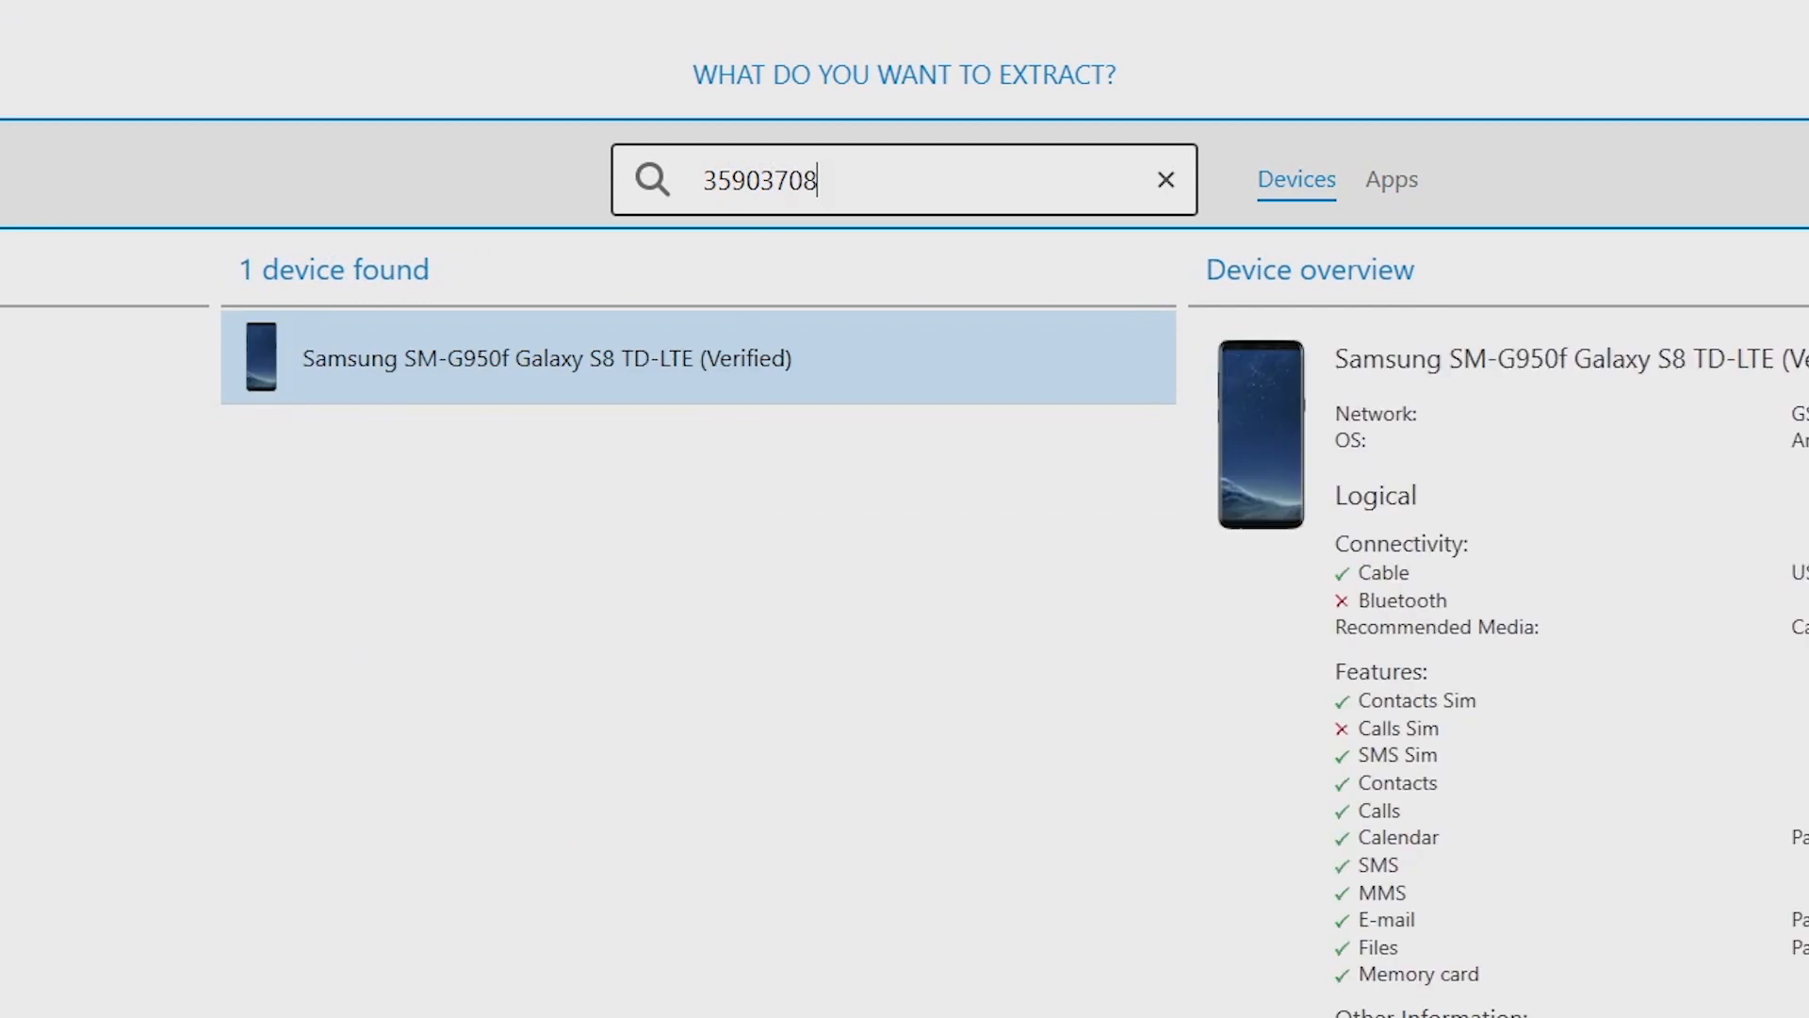
# - Clear the IMEI search to list all 28667 devices, and expand the Device types and Manufacturers filters
pyautogui.click(1166, 180)
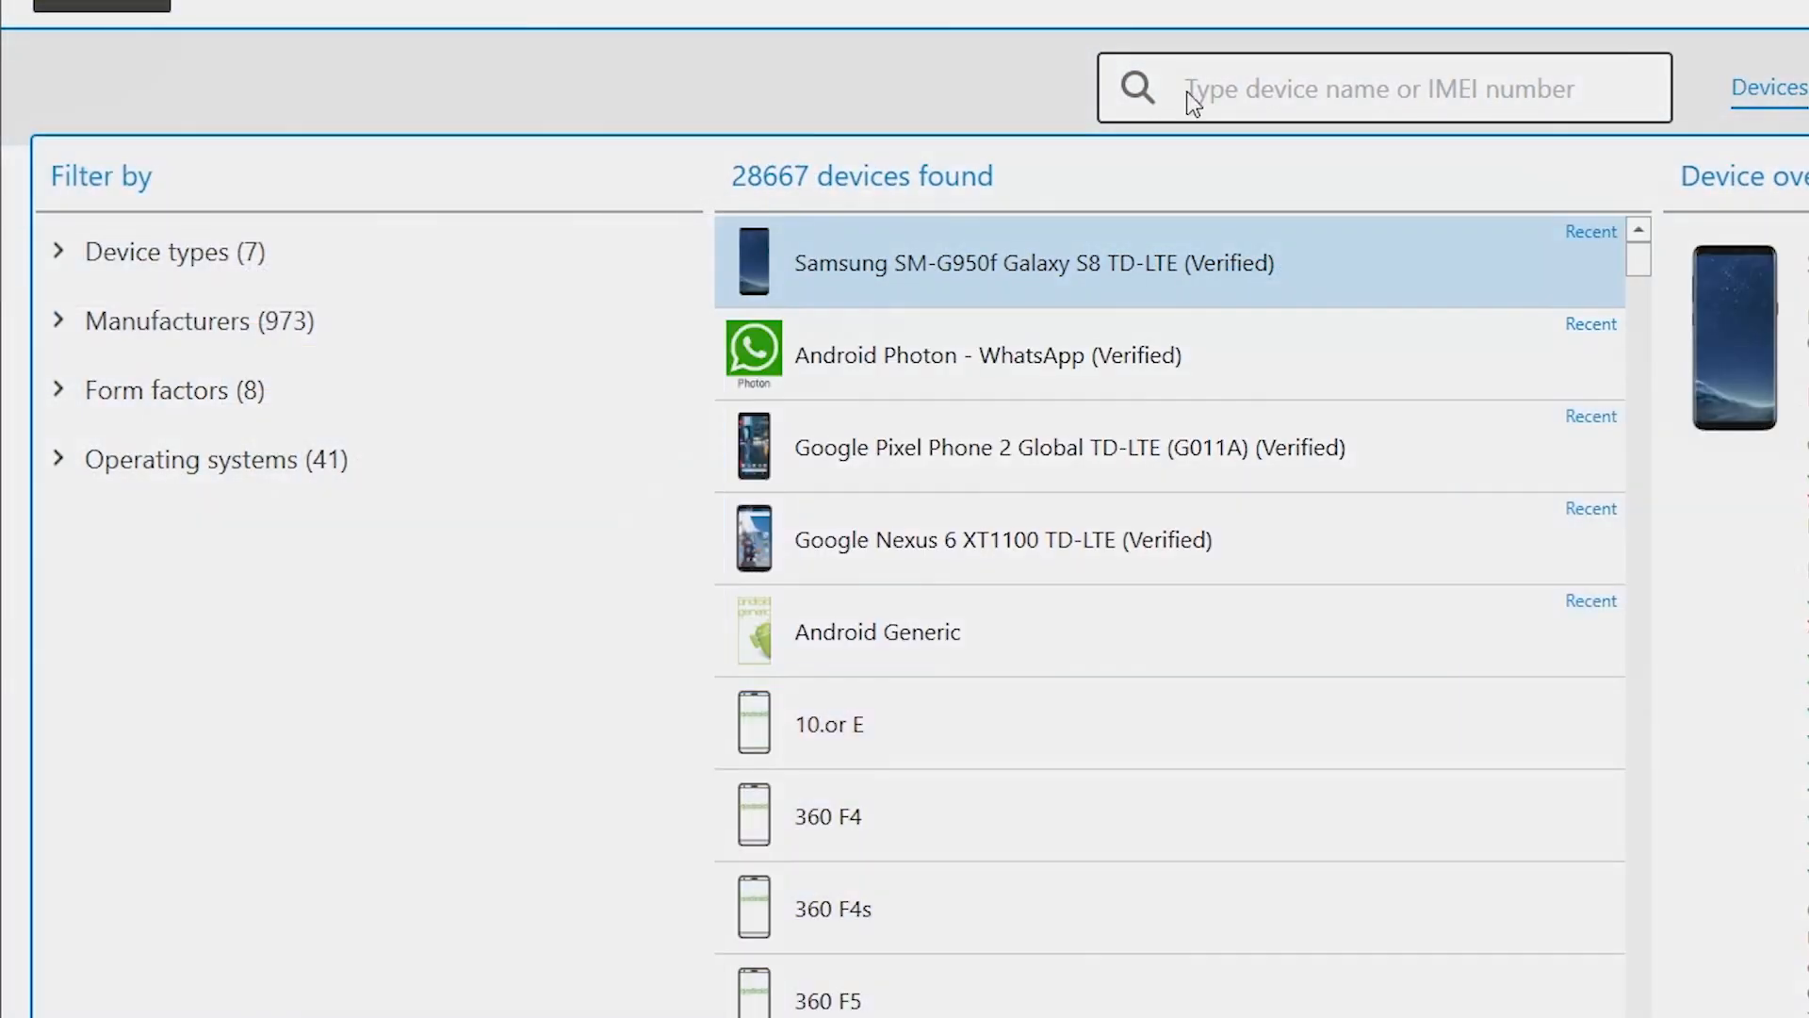
pyautogui.click(176, 251)
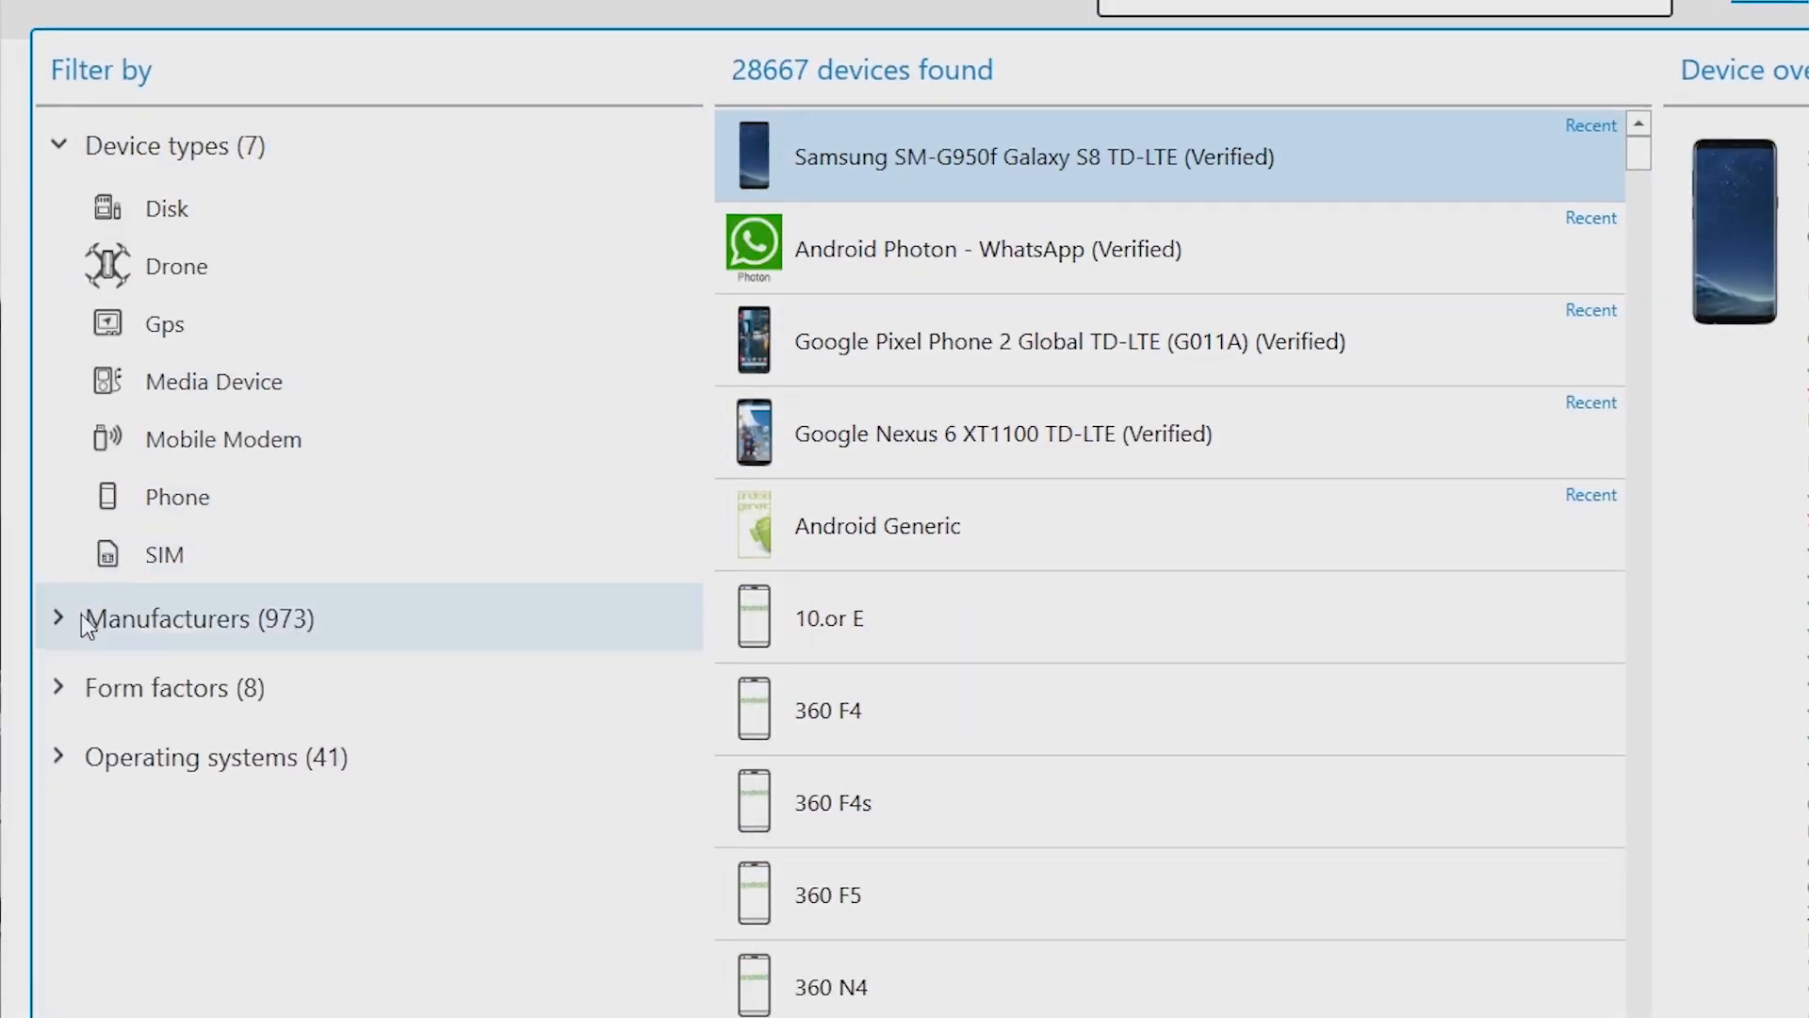
pyautogui.click(174, 688)
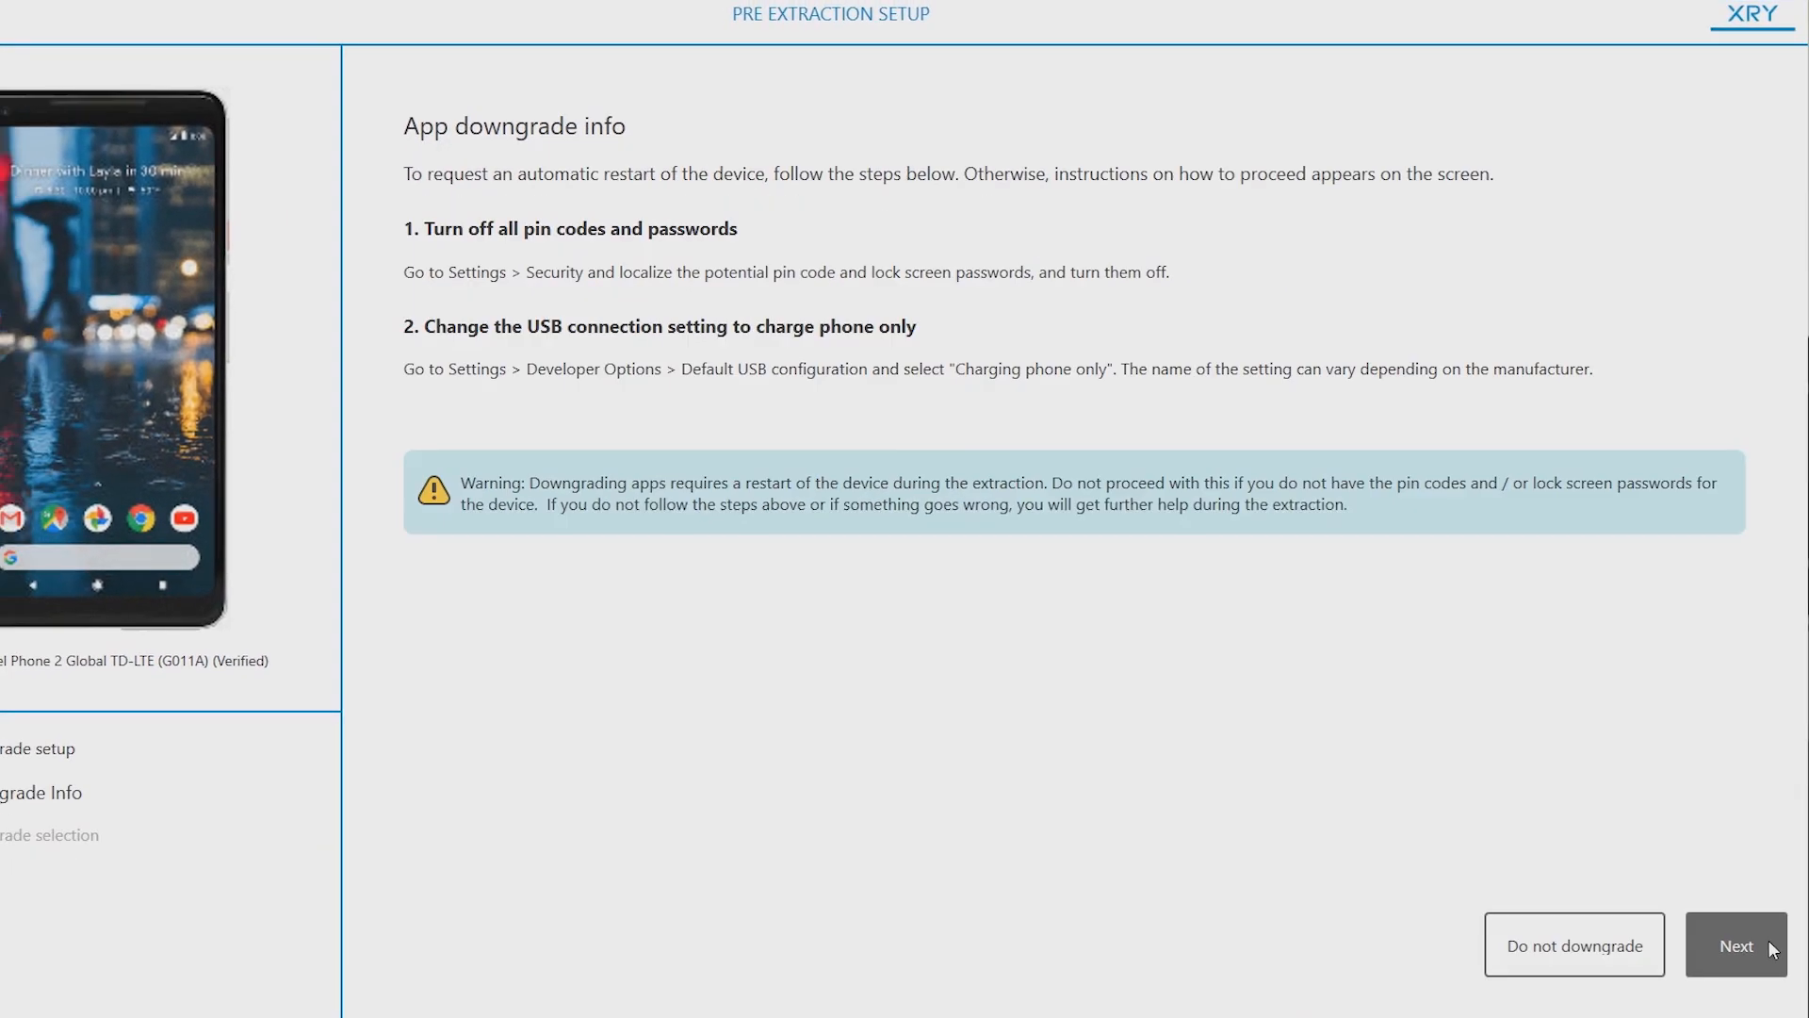
# - Move past App downgrade info and tick Evernote, Facebook, Facebook Messenger and Firefox in the app list
pyautogui.click(1736, 944)
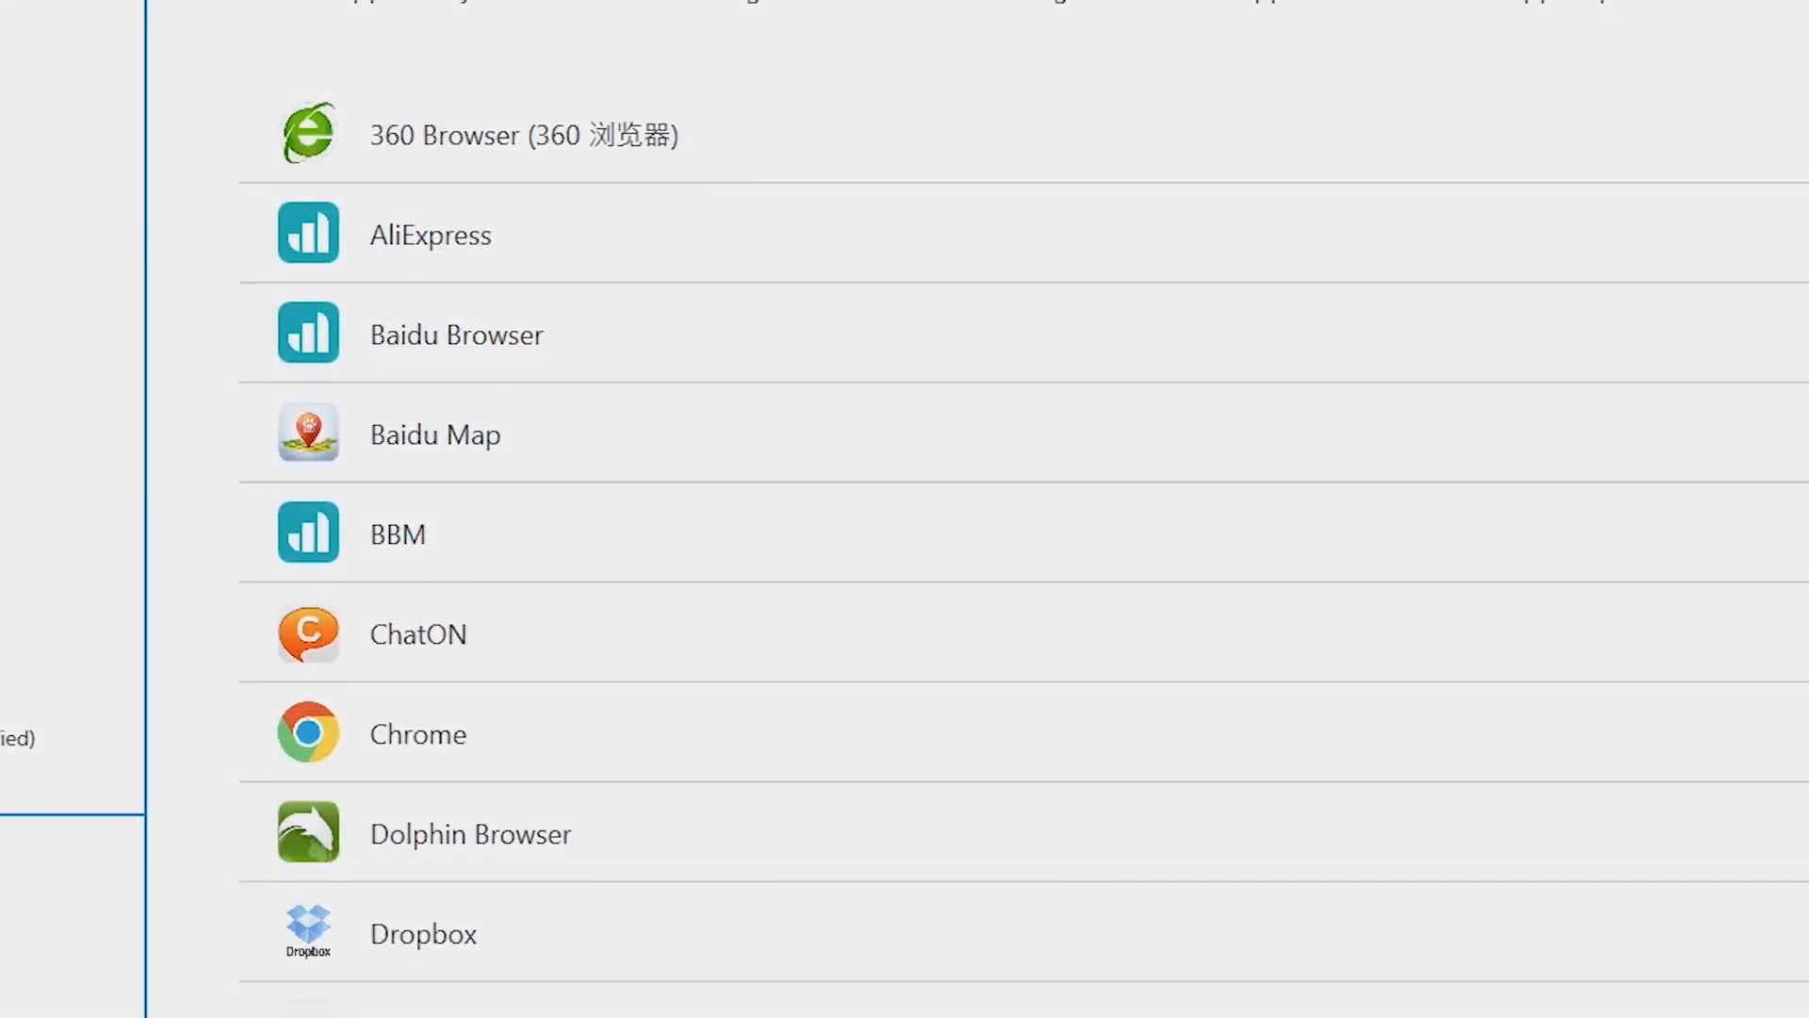
pyautogui.scroll(-3)
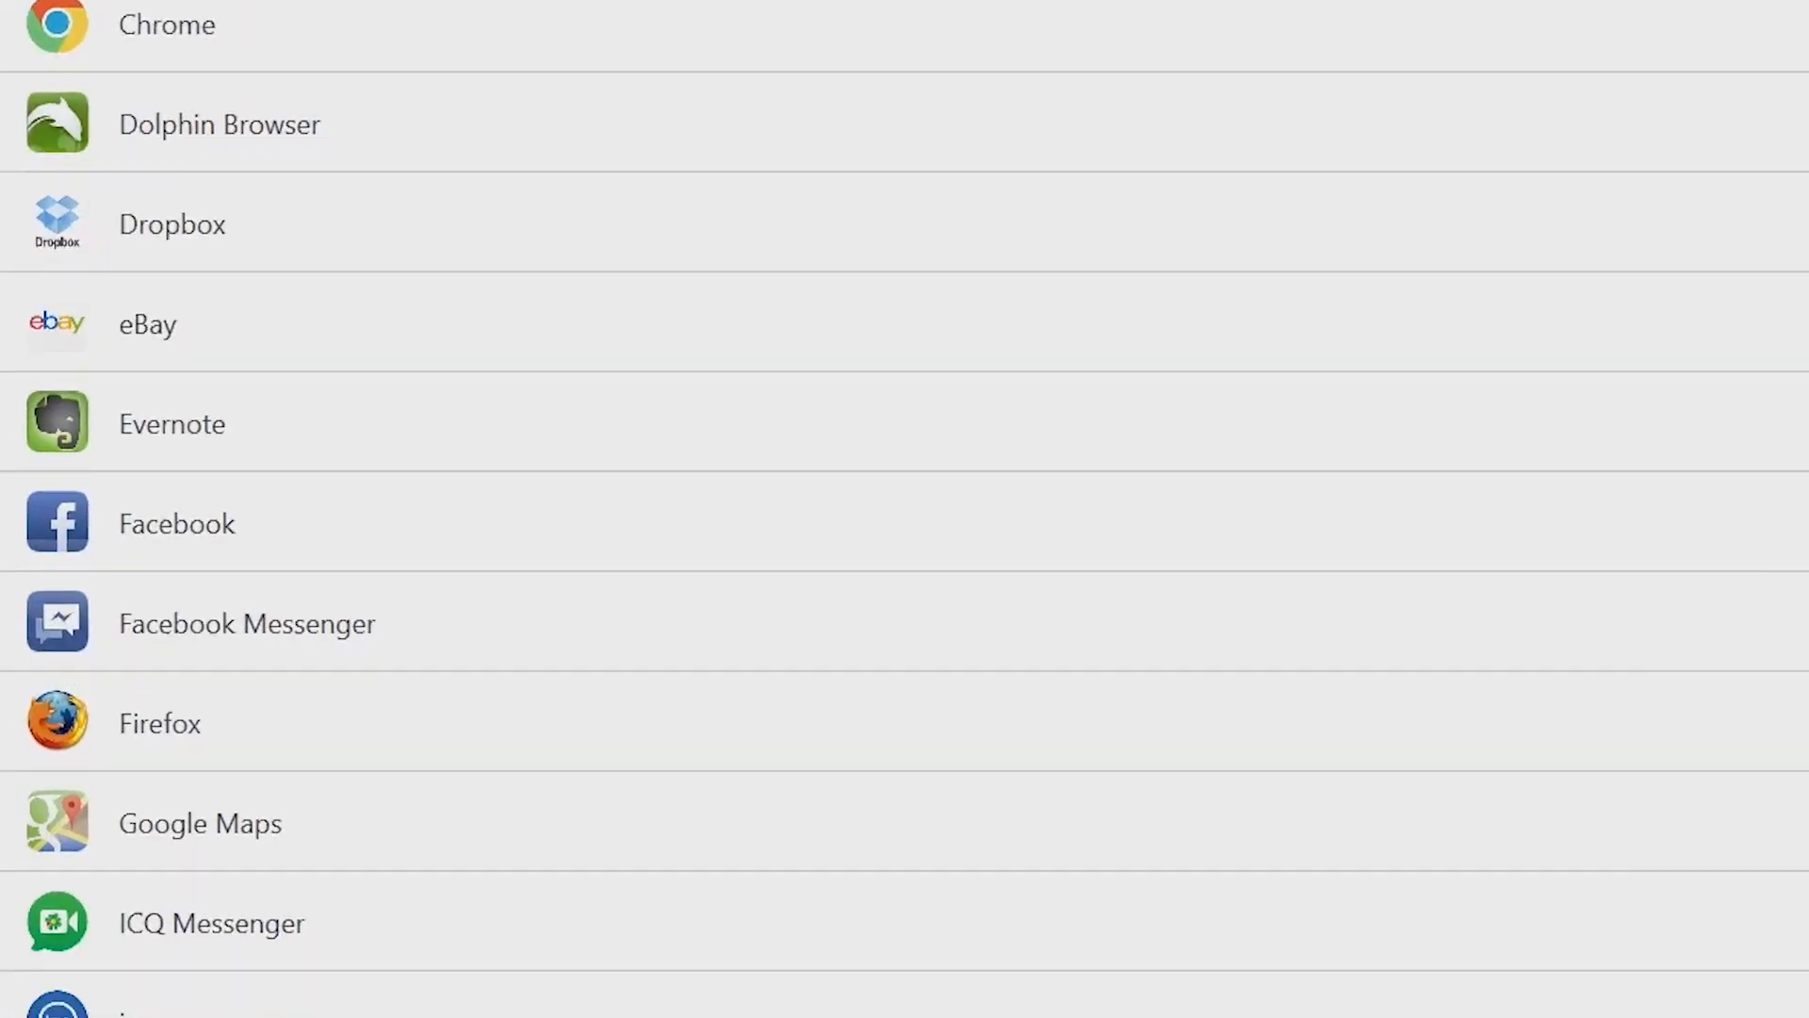
pyautogui.click(1685, 378)
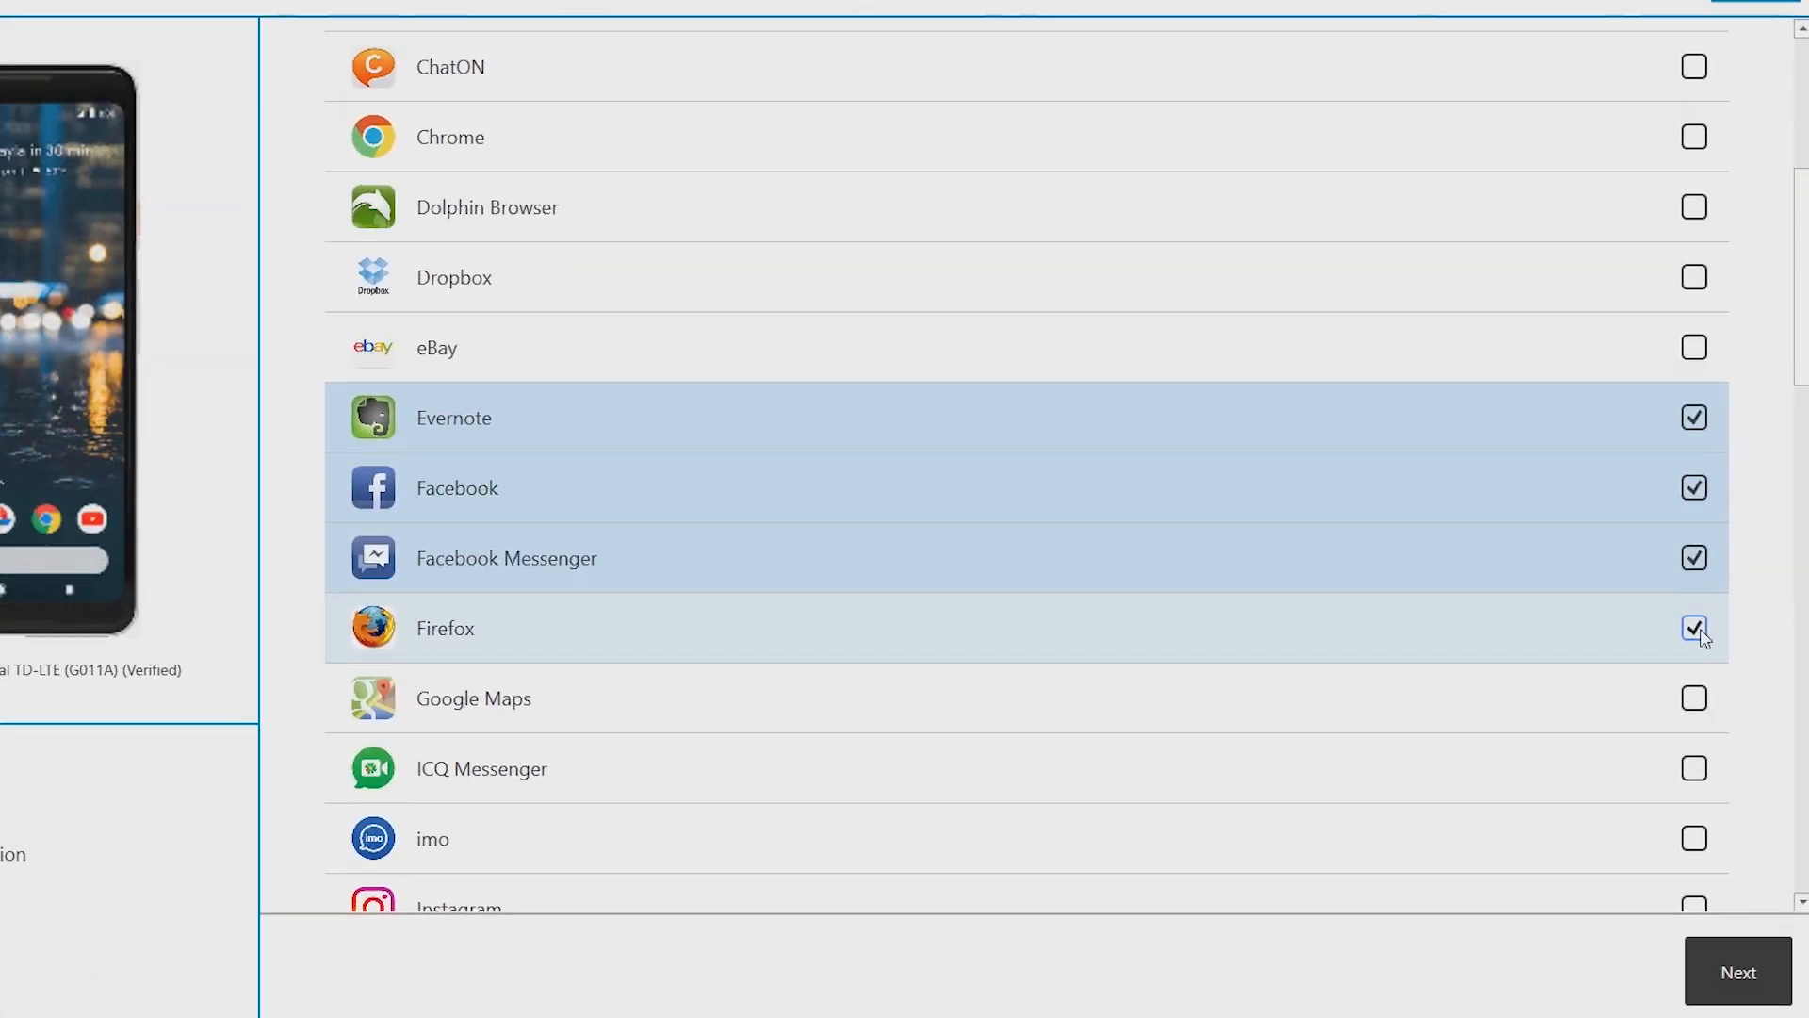
pyautogui.click(1738, 971)
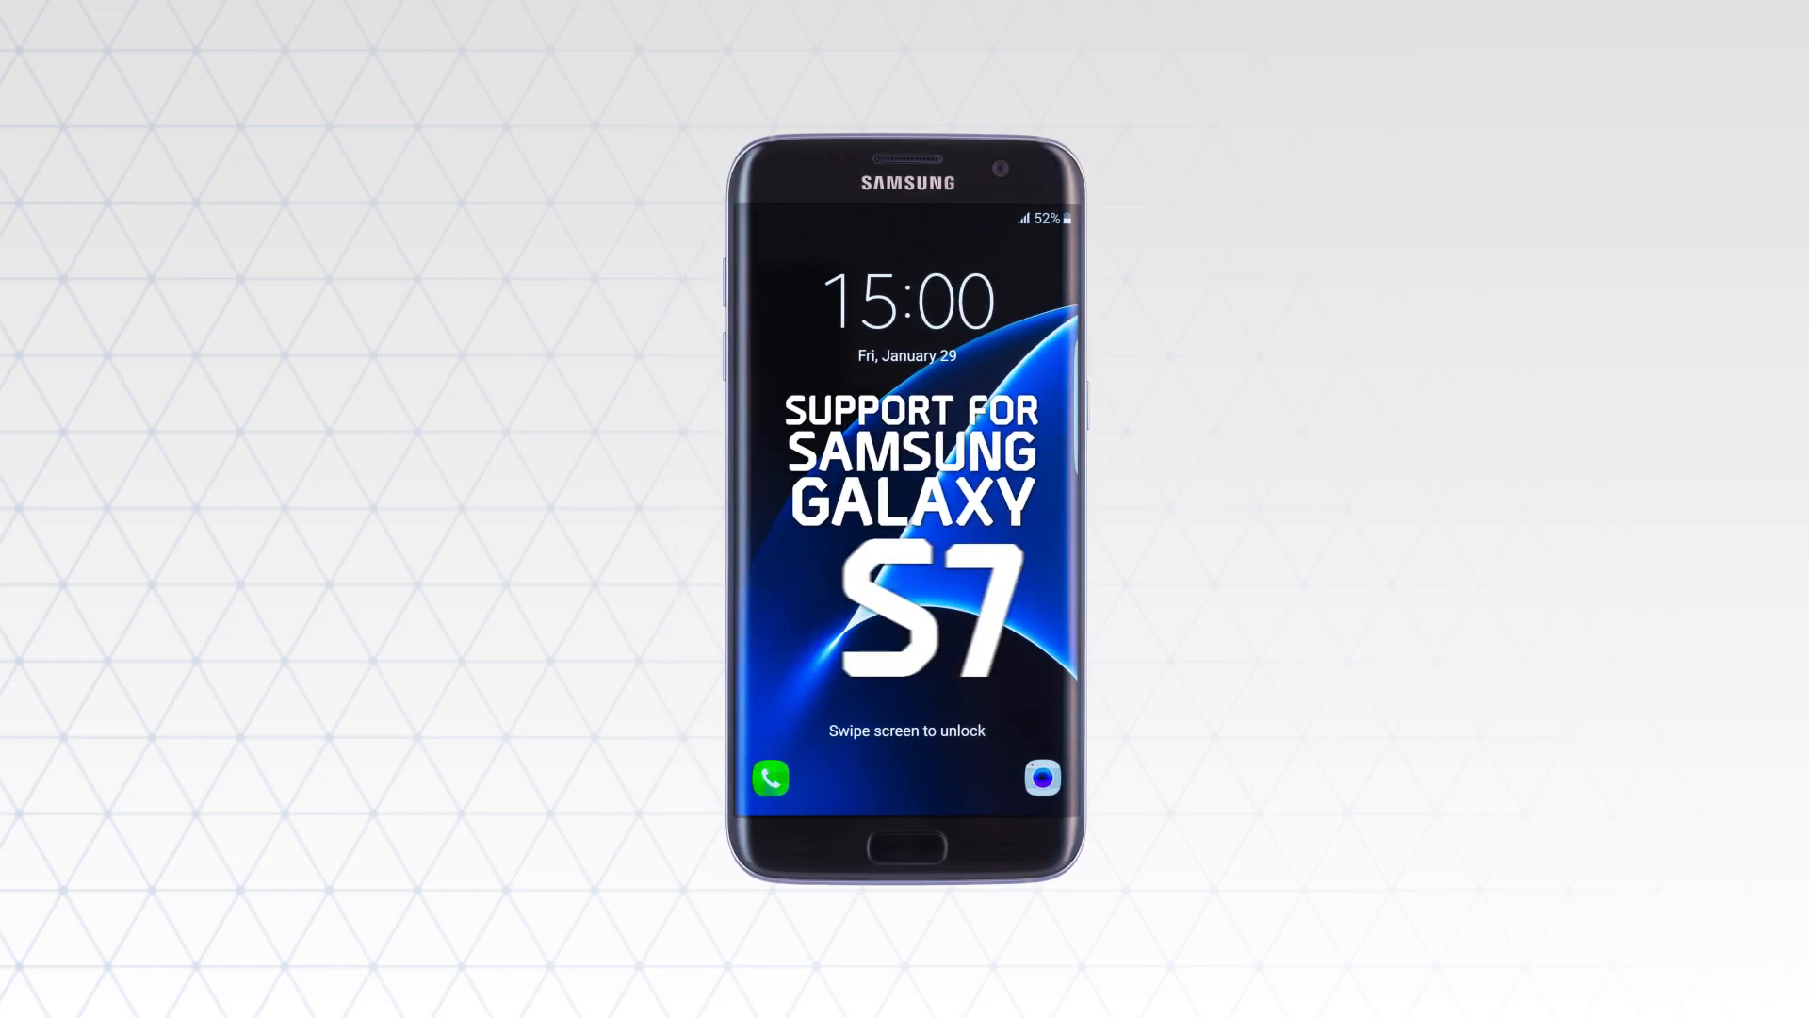